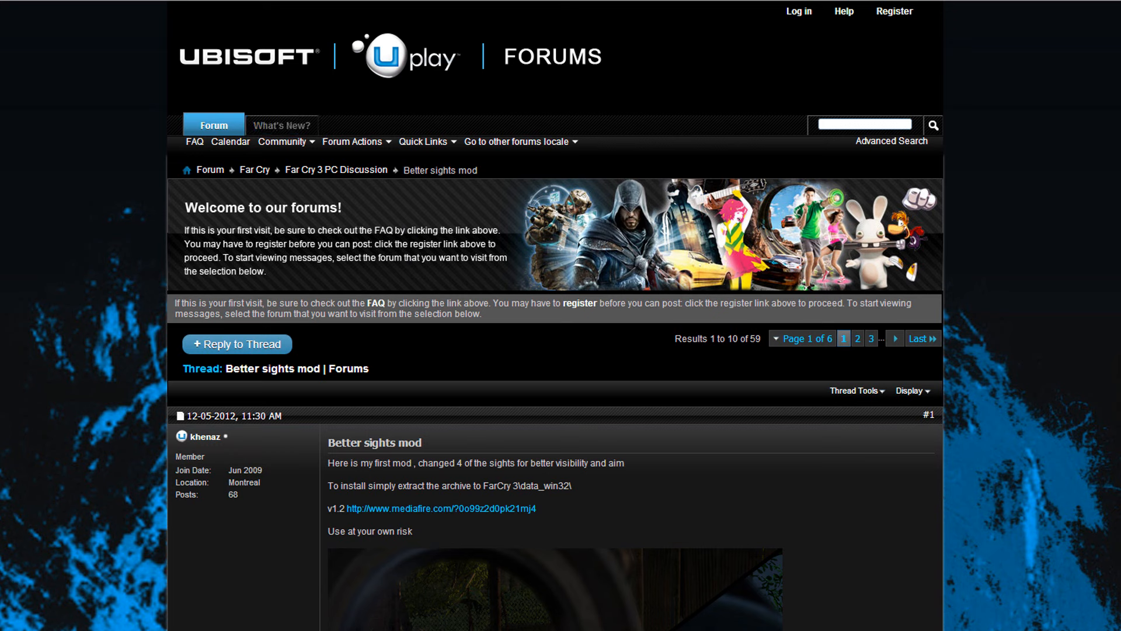
pyautogui.moveTo(301, 492)
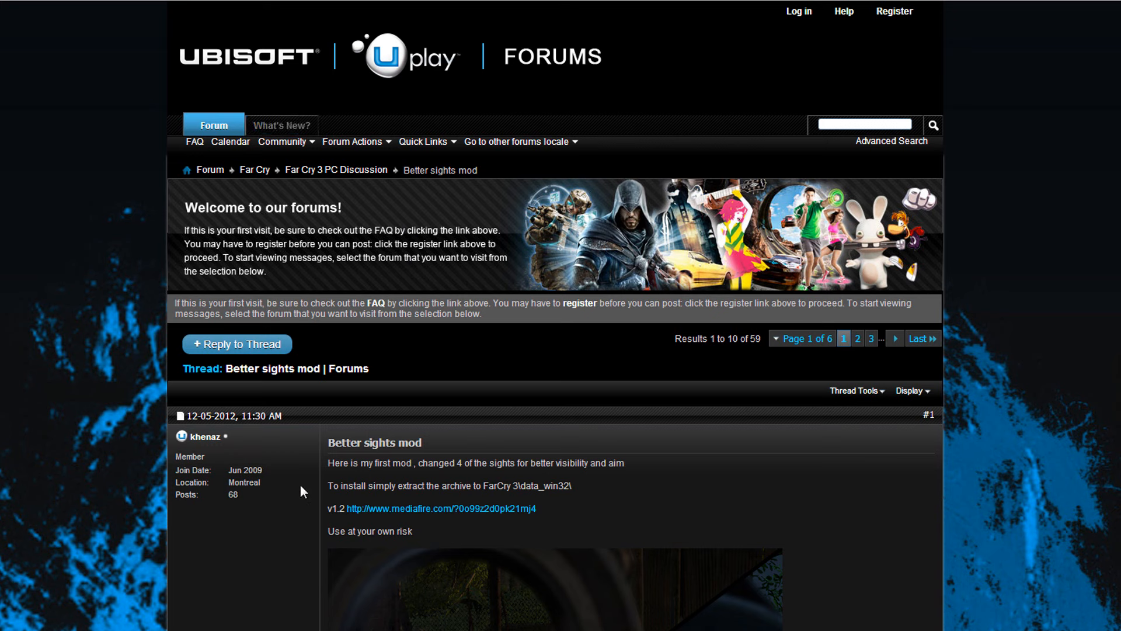
pyautogui.moveTo(436, 509)
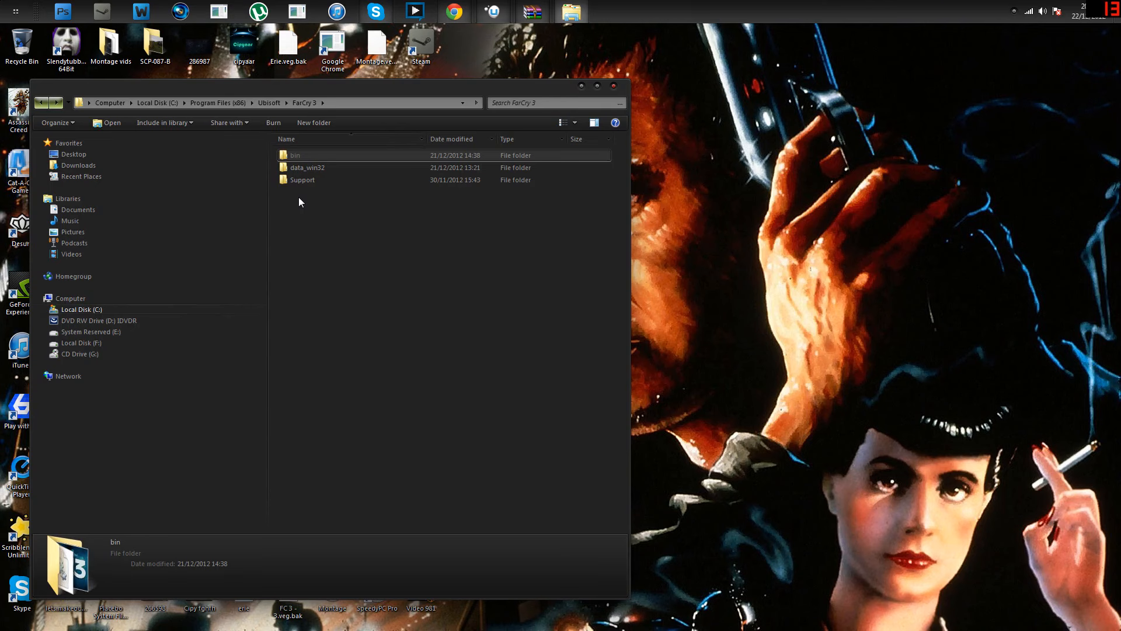
pyautogui.moveTo(197, 104)
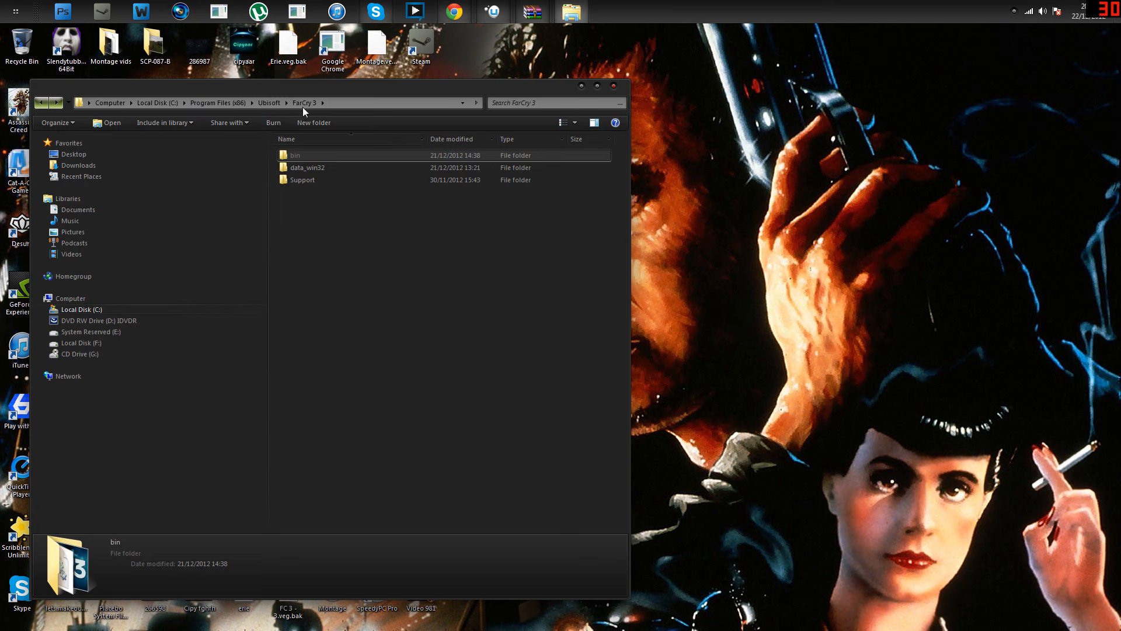
# Bring page 25 of the Mods for Far Cry 3 thread into view in the browser.
pyautogui.doubleClick(308, 167)
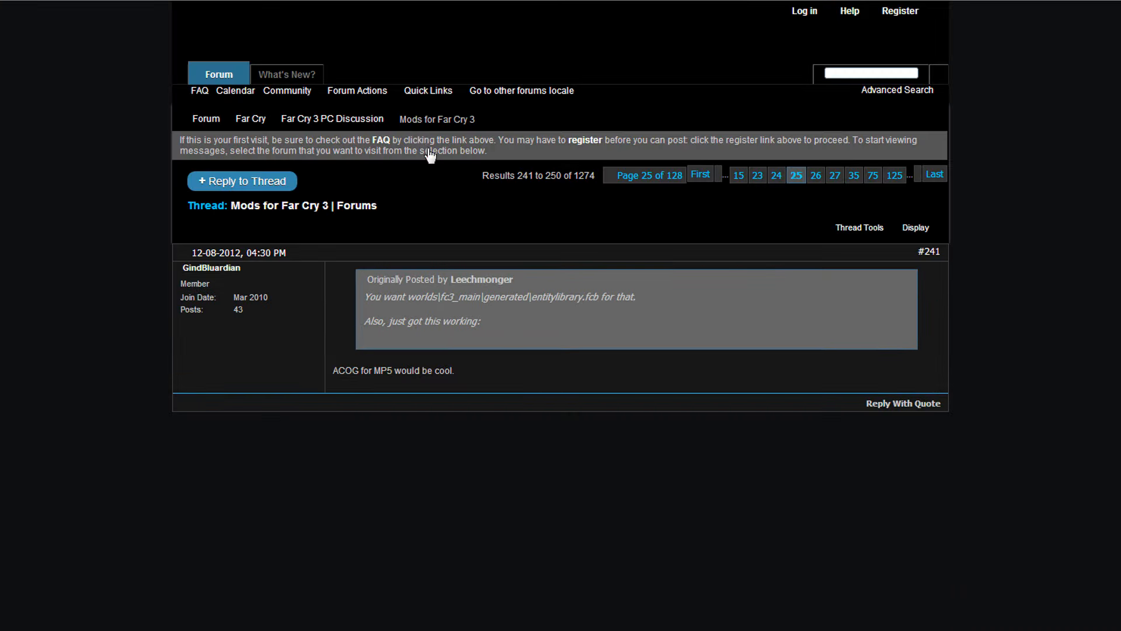
pyautogui.scroll(-3)
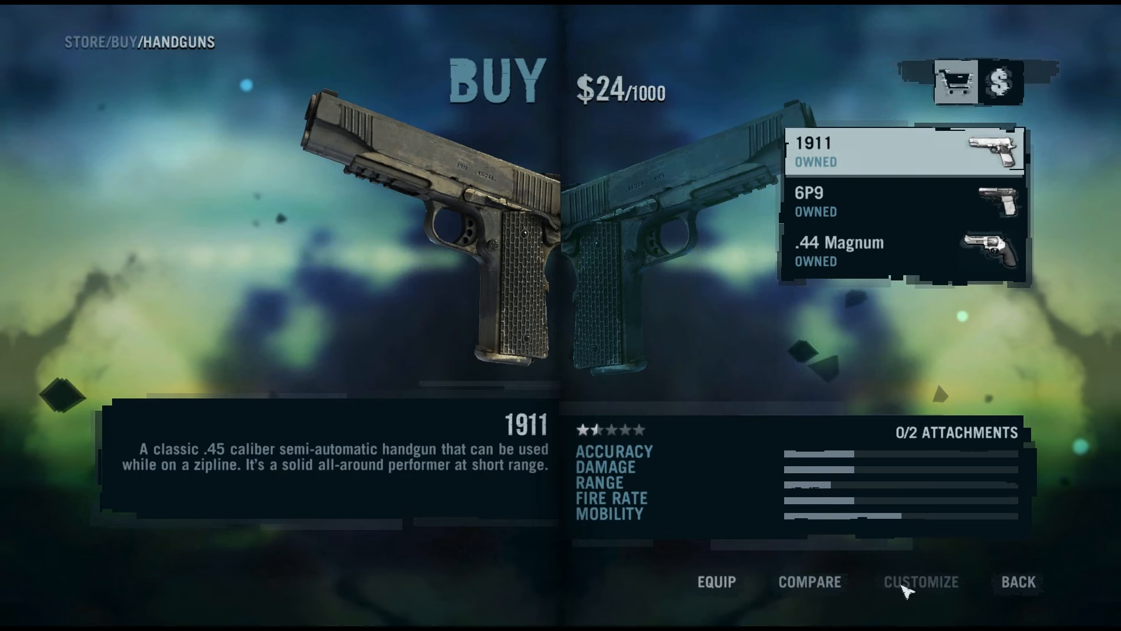
# Review store attachments for the 1911 handgun, then the SVD's Illuminated Scope stats.
pyautogui.click(920, 582)
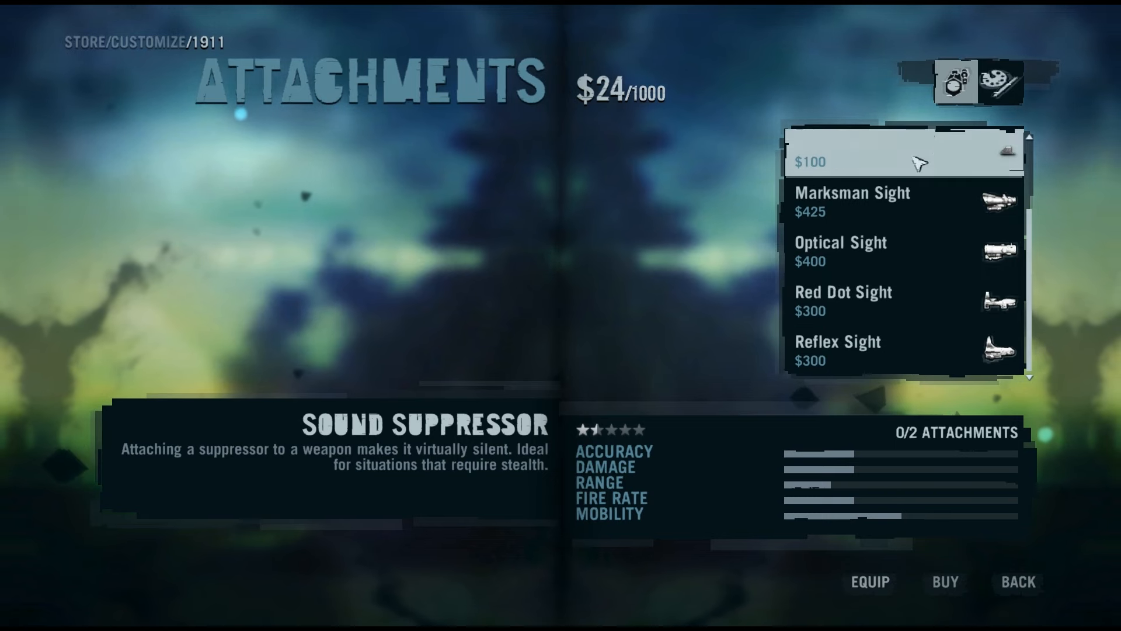
pyautogui.click(1016, 581)
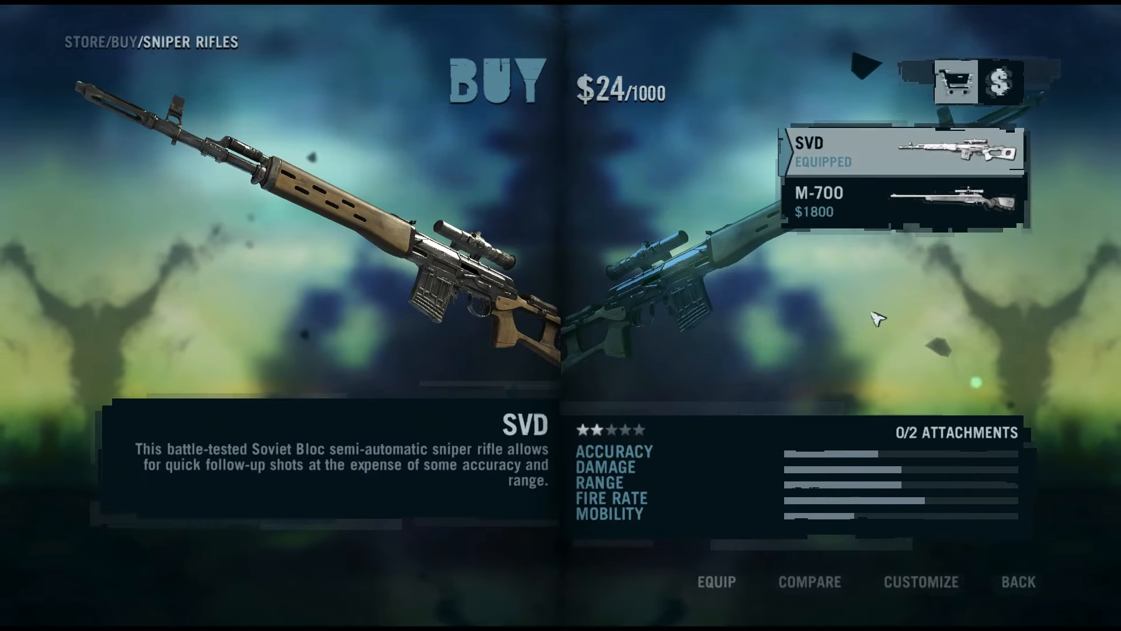
pyautogui.click(920, 582)
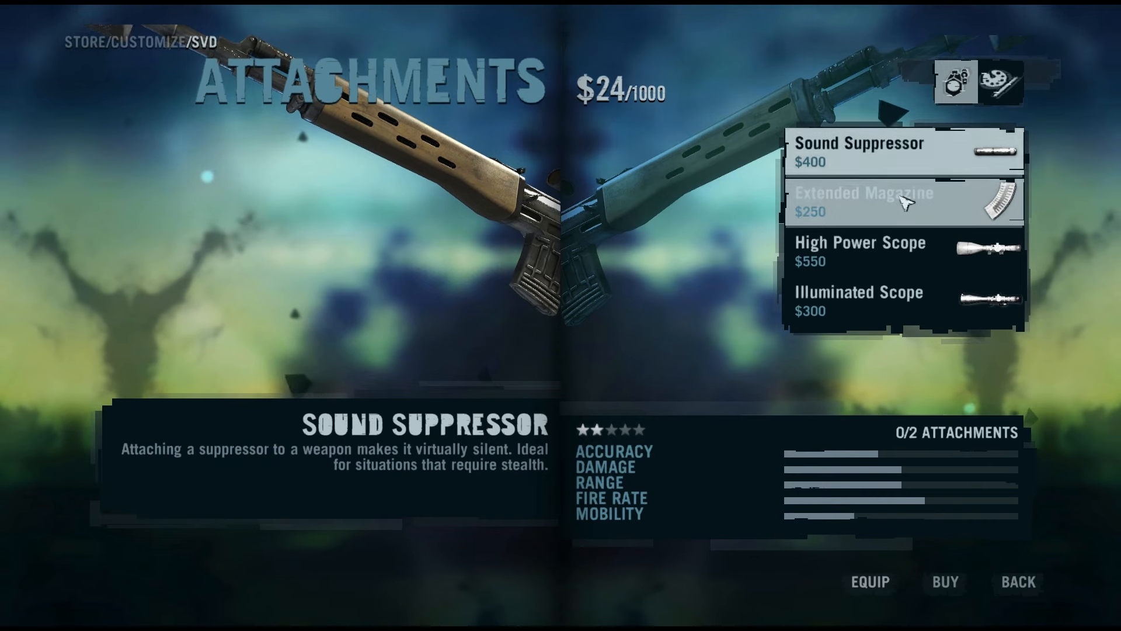
pyautogui.click(858, 252)
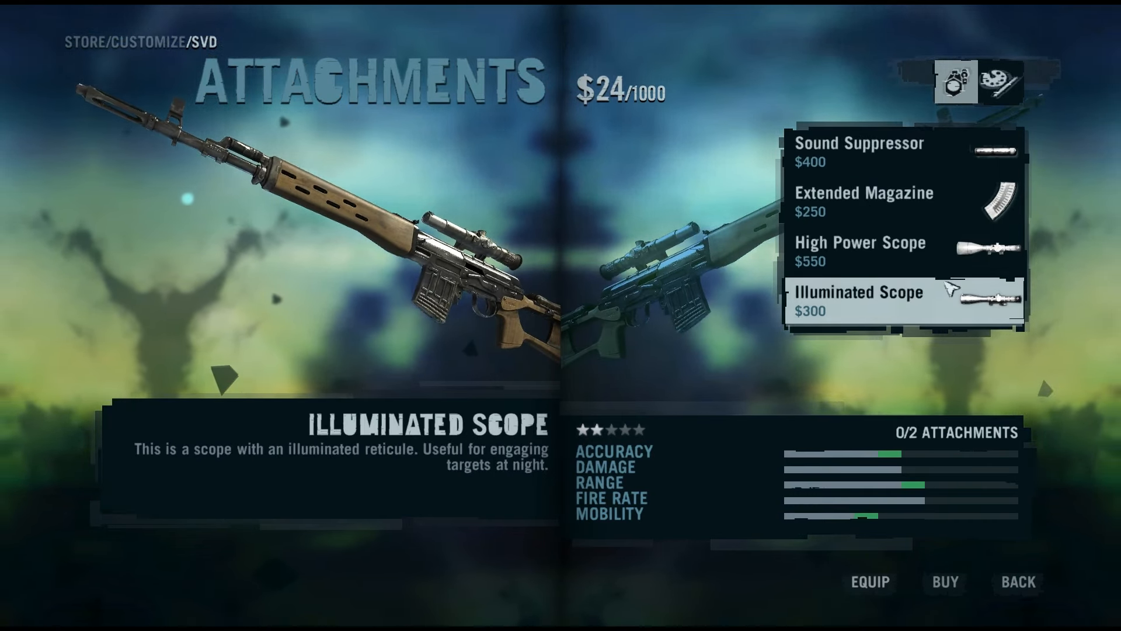
pyautogui.click(1017, 582)
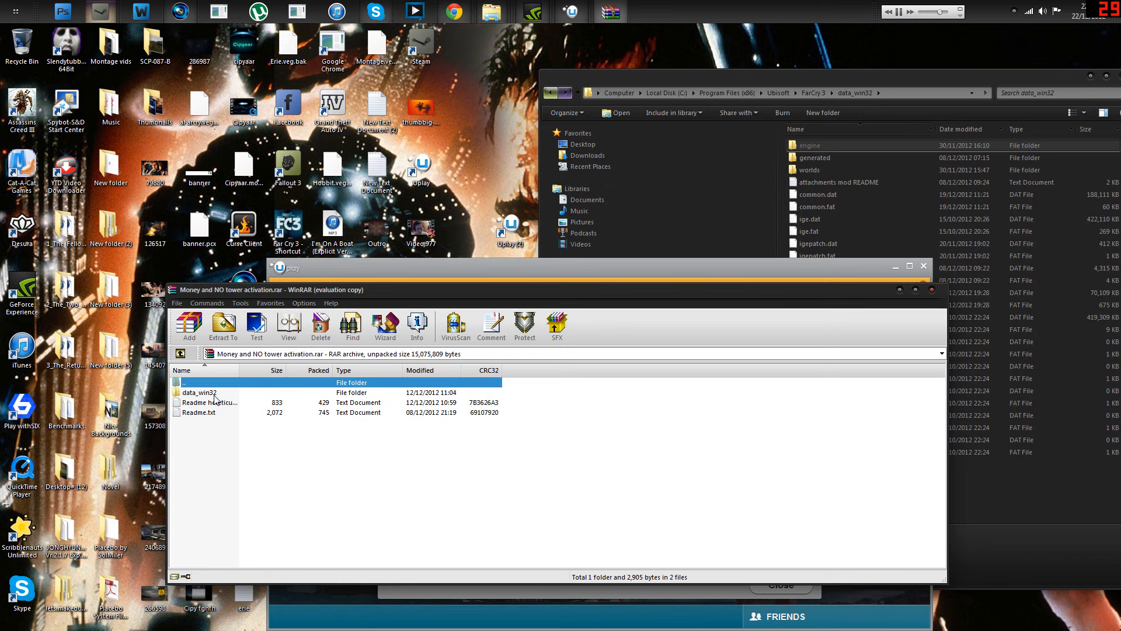
# Look inside the data_win32 folder of the Money and NO tower activation archive.
pyautogui.doubleClick(198, 392)
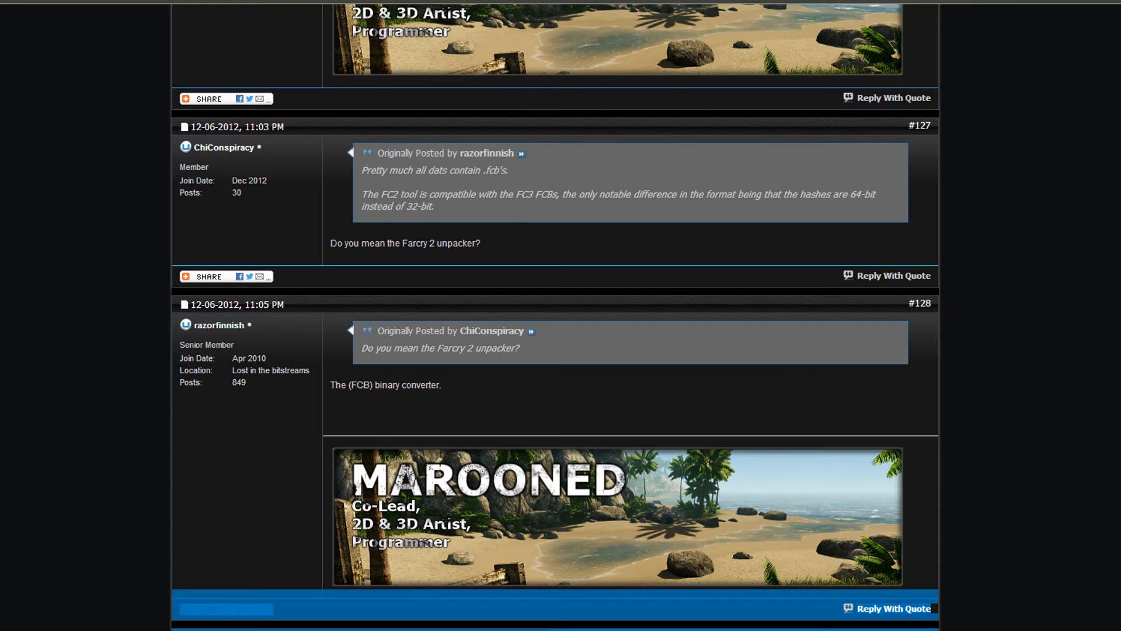
# Scroll the thread down to the FC3 NoMiniMap mod post and its download link.
pyautogui.scroll(-3)
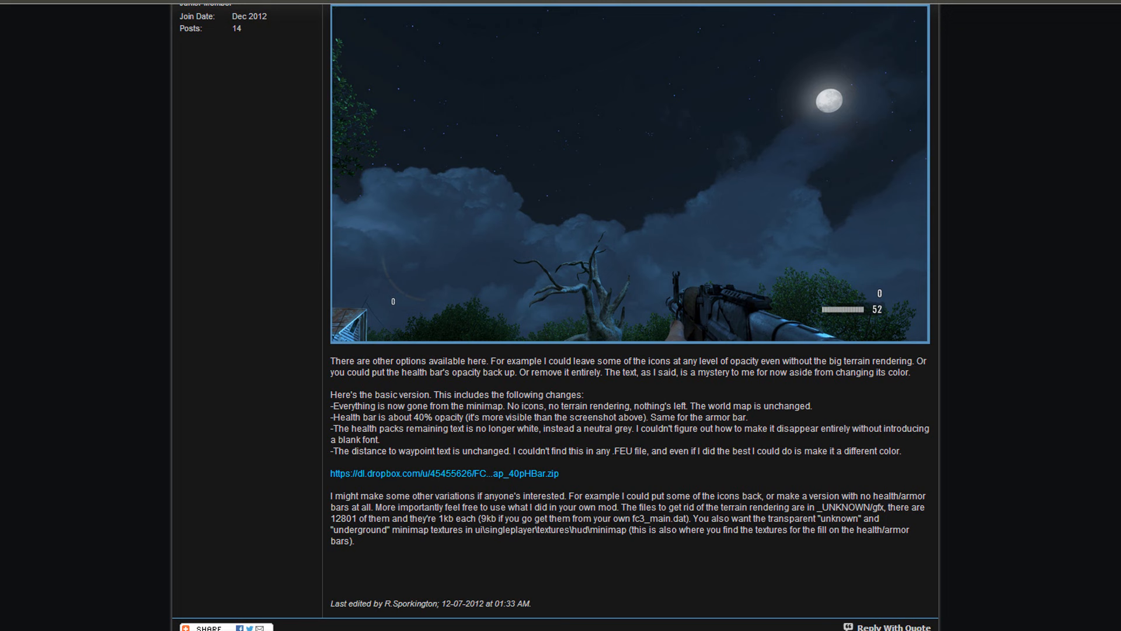
pyautogui.moveTo(580, 446)
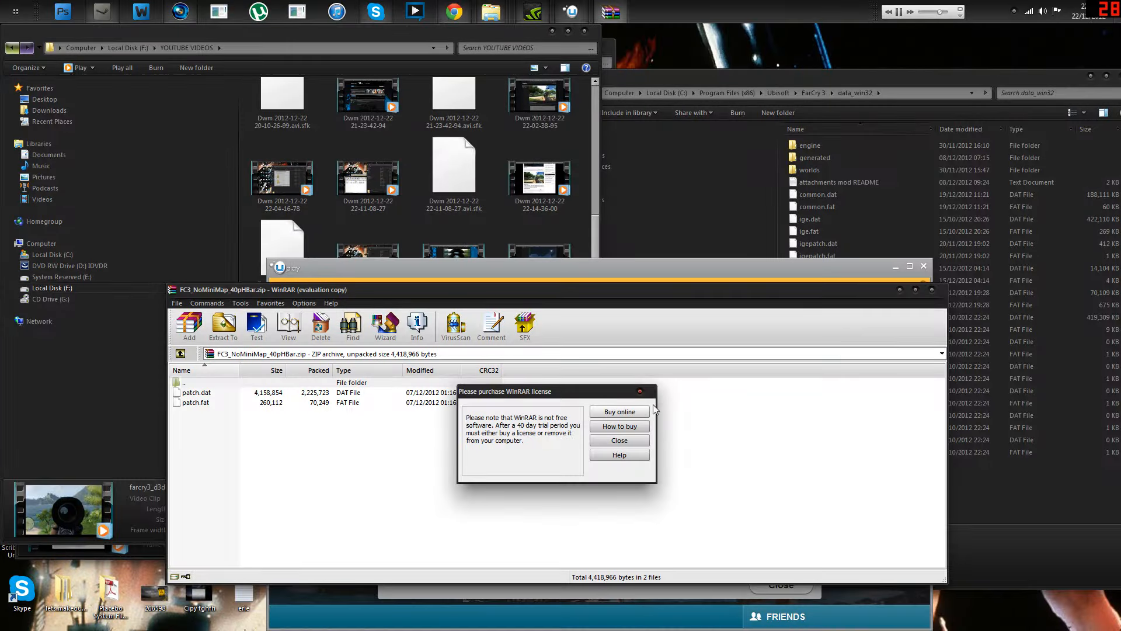
# Dismiss WinRAR's license reminder to reach the FC3_NoMiniMap_40pHBar patch files.
pyautogui.click(619, 440)
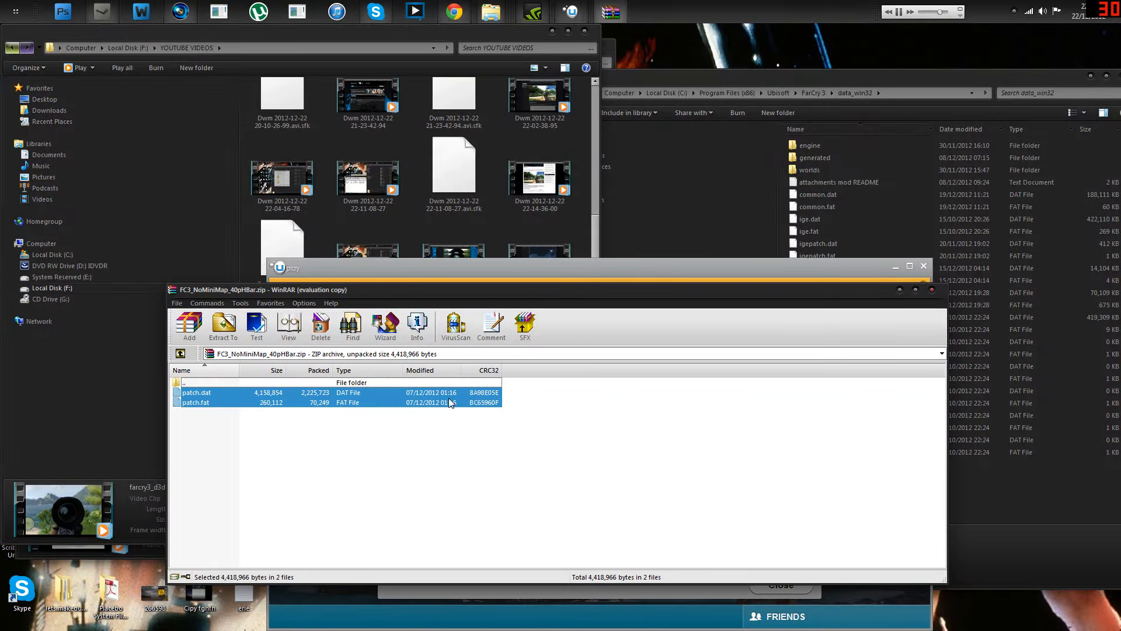
pyautogui.moveTo(786, 230)
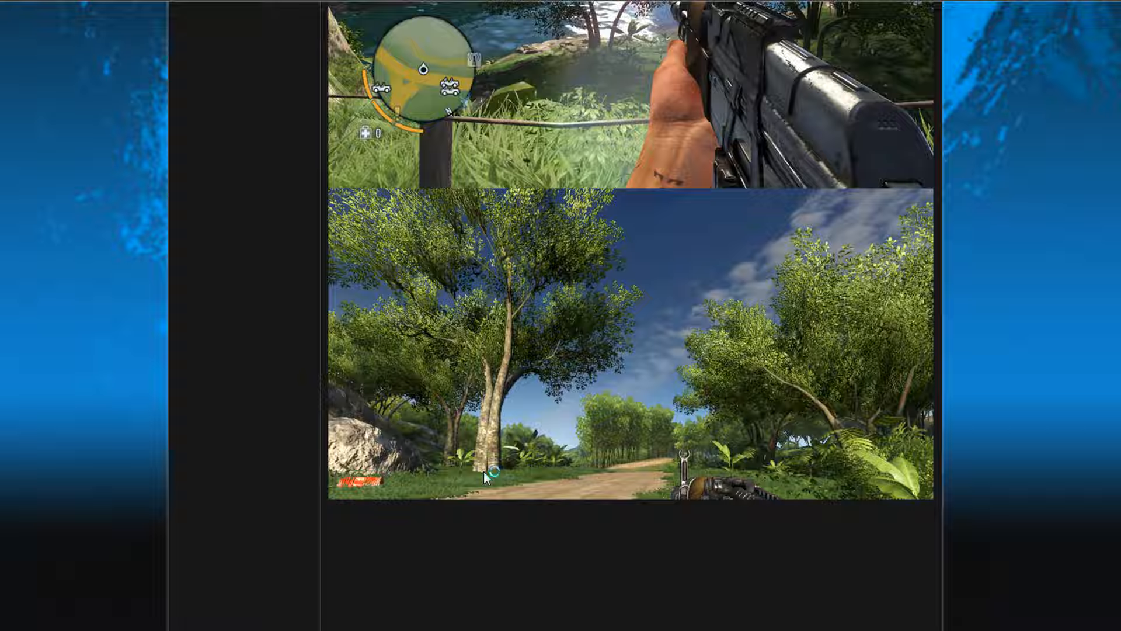
# Scroll through the low-settings performance mod post, its screenshots and Download links.
pyautogui.scroll(-3)
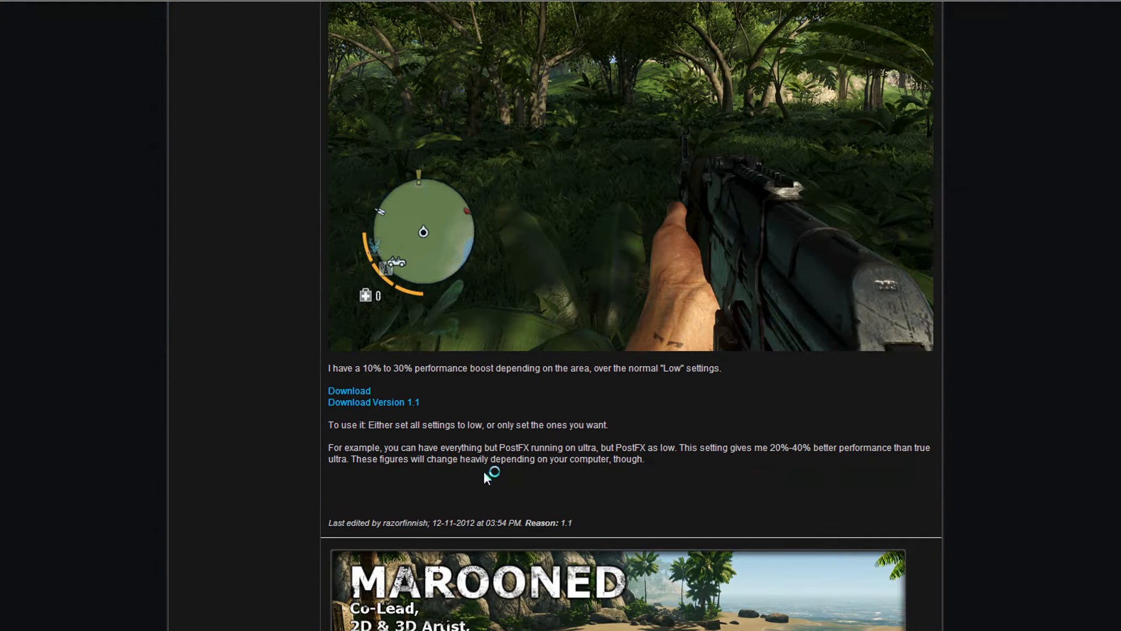
pyautogui.moveTo(437, 414)
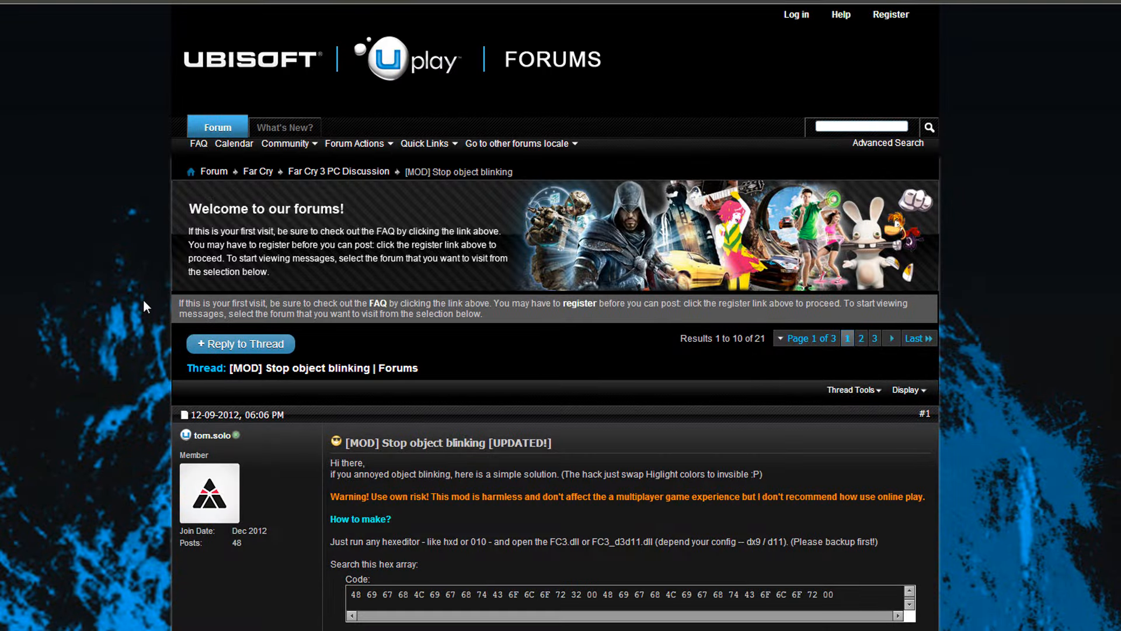
pyautogui.moveTo(445, 517)
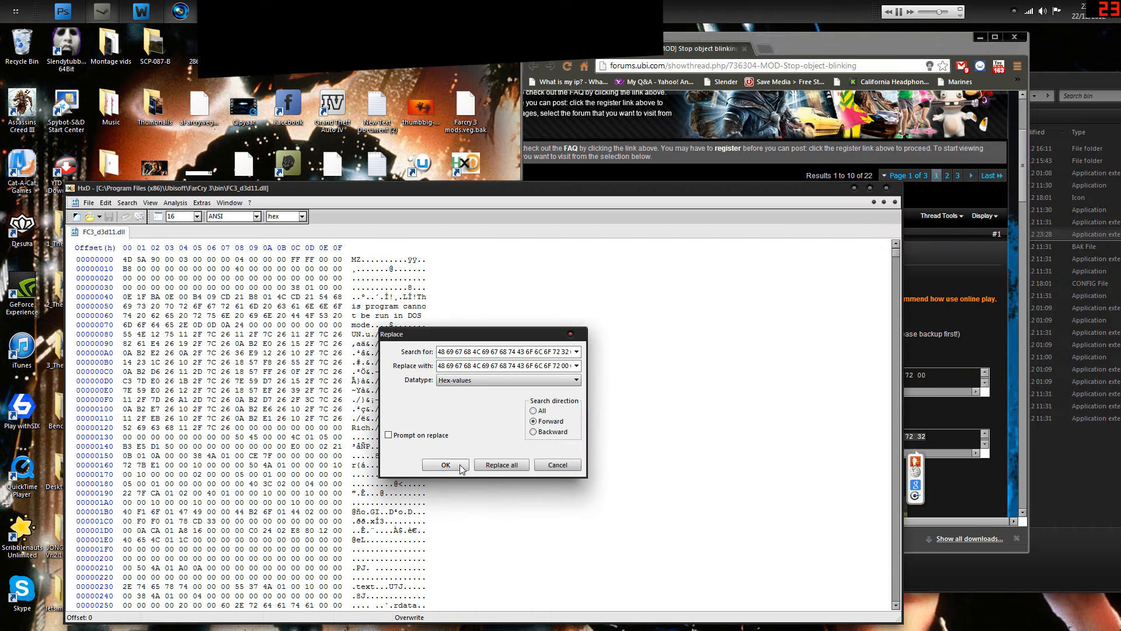
# Replace the holster hex array in FC3_d3d11.dll and save the modified DLL.
pyautogui.click(444, 465)
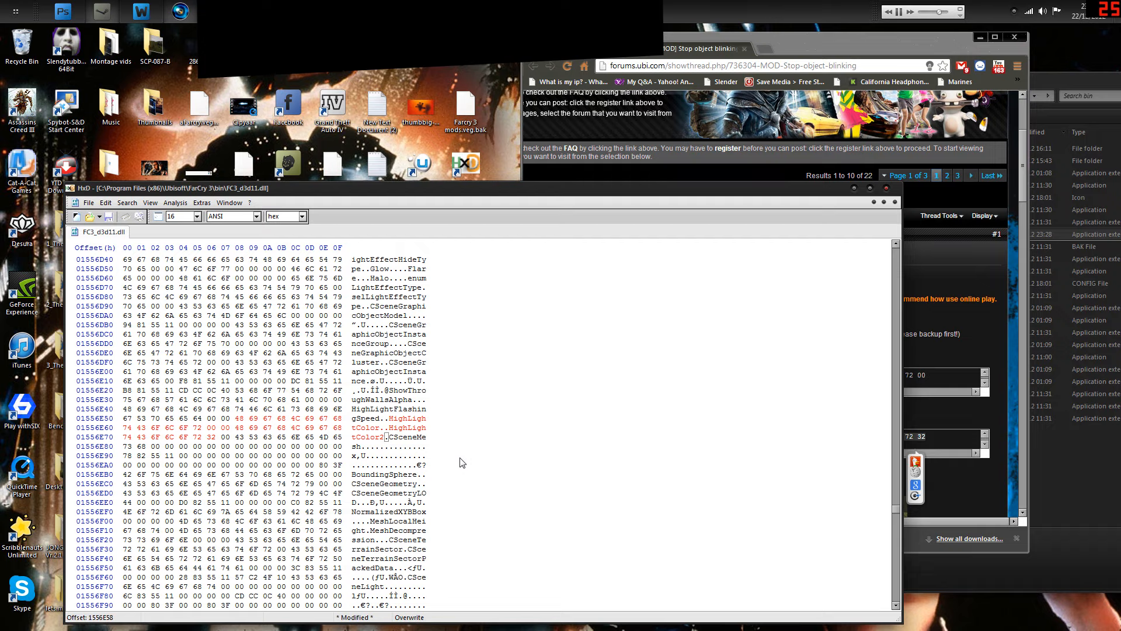
pyautogui.click(88, 203)
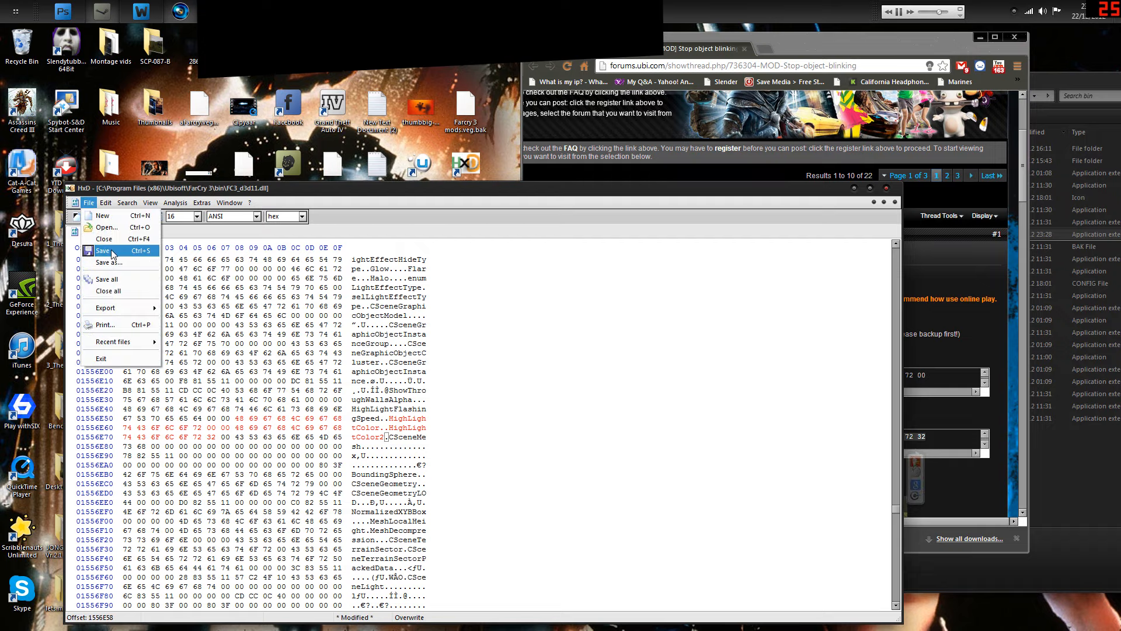
pyautogui.click(102, 251)
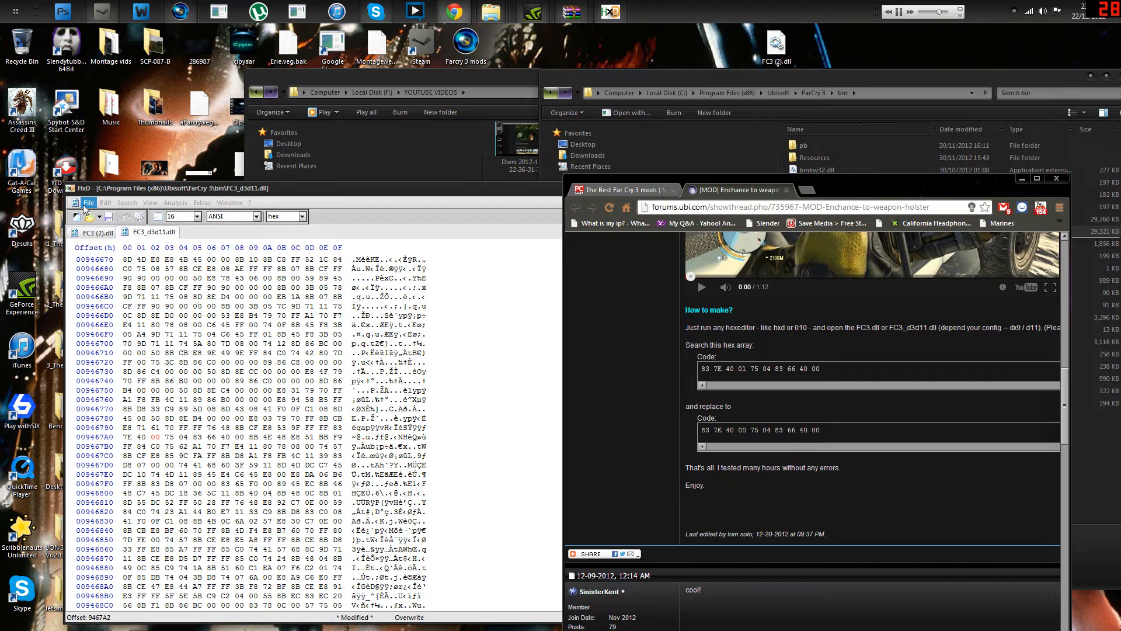
pyautogui.click(89, 202)
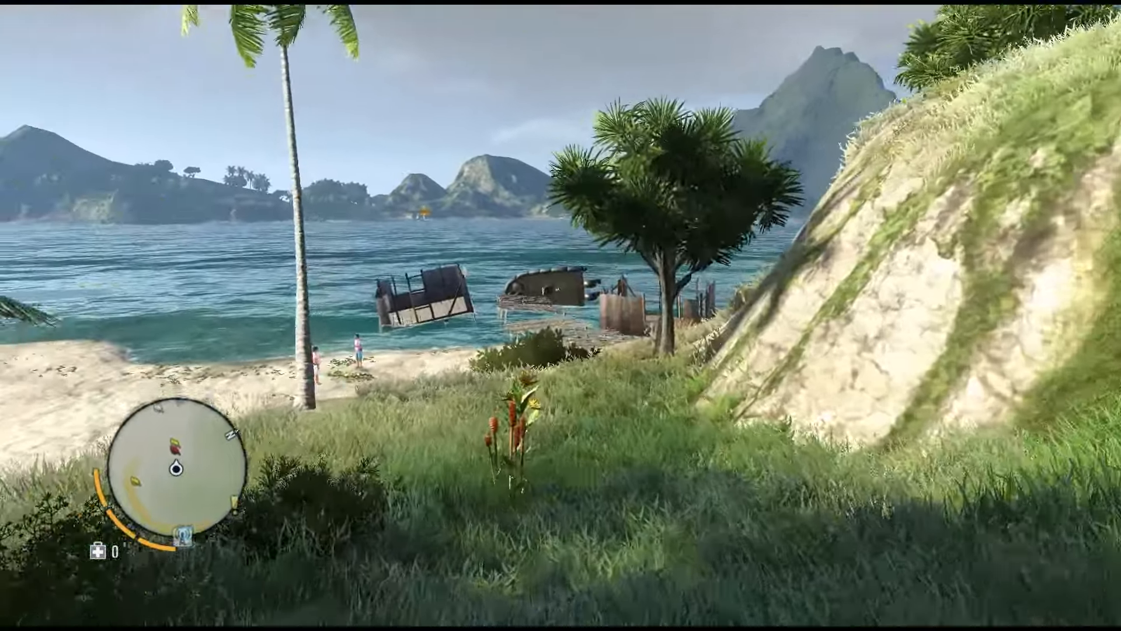
pyautogui.moveTo(561, 316)
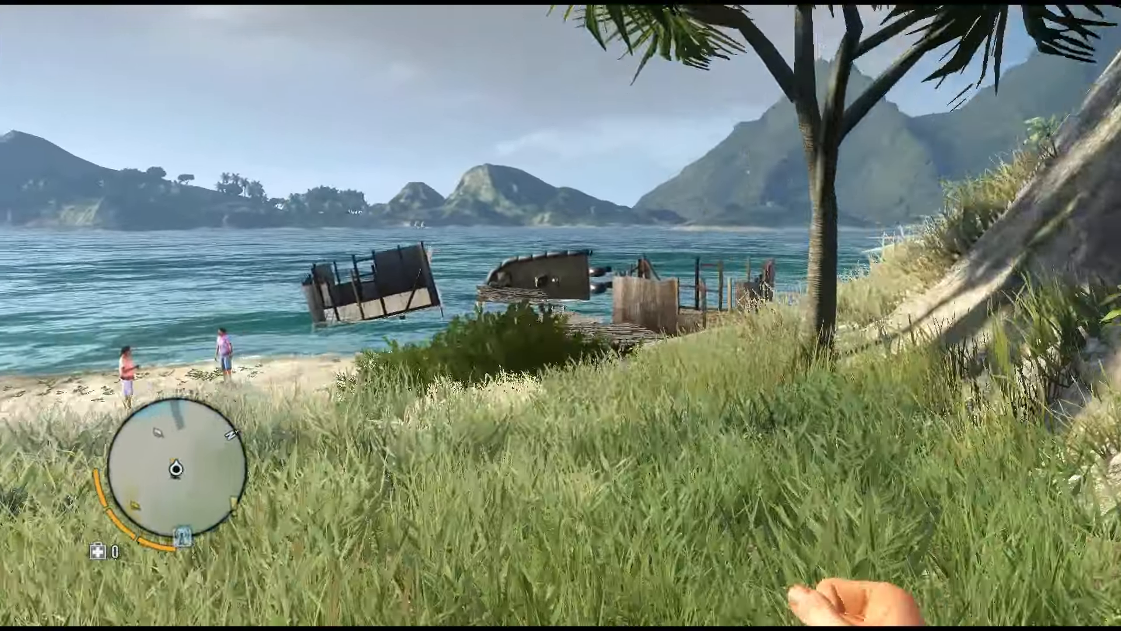
pyautogui.moveTo(561, 315)
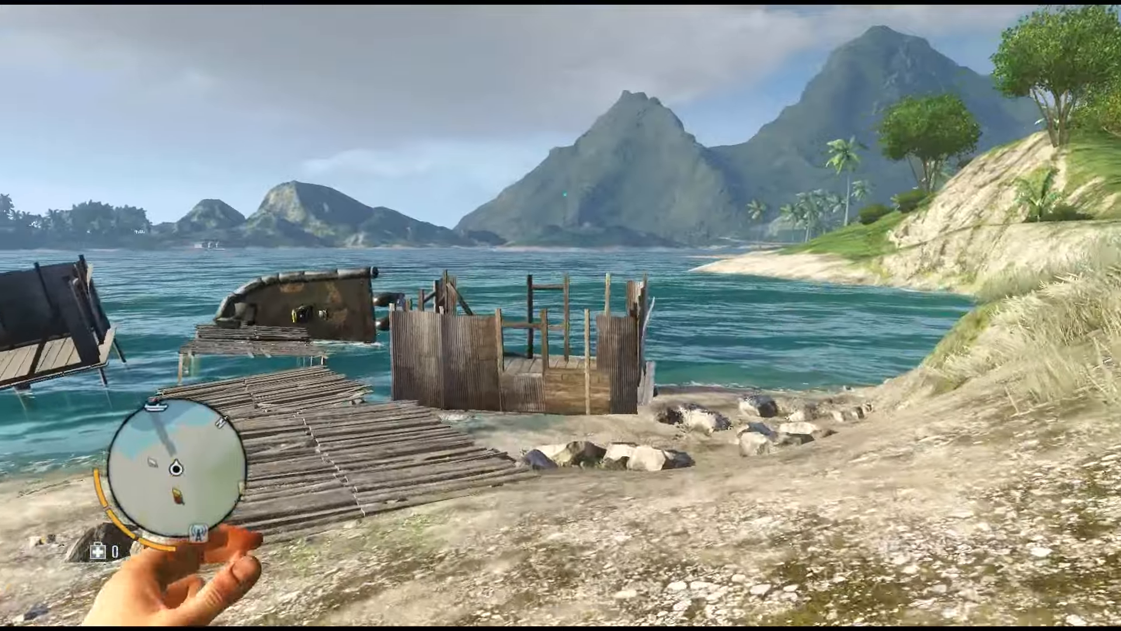
pyautogui.moveTo(561, 316)
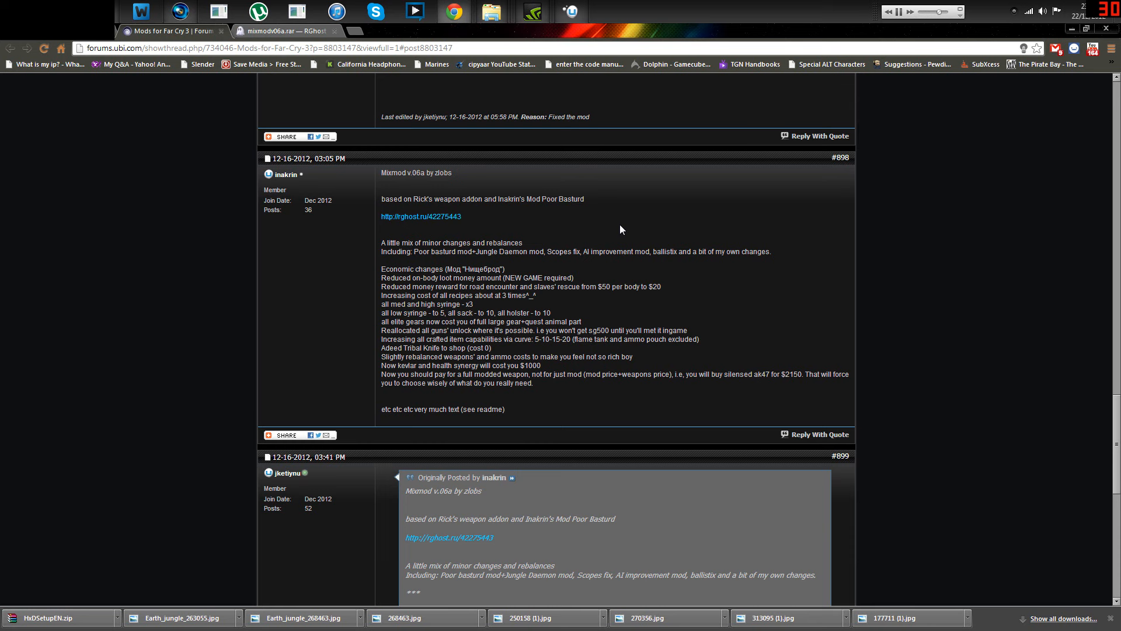
pyautogui.moveTo(560, 229)
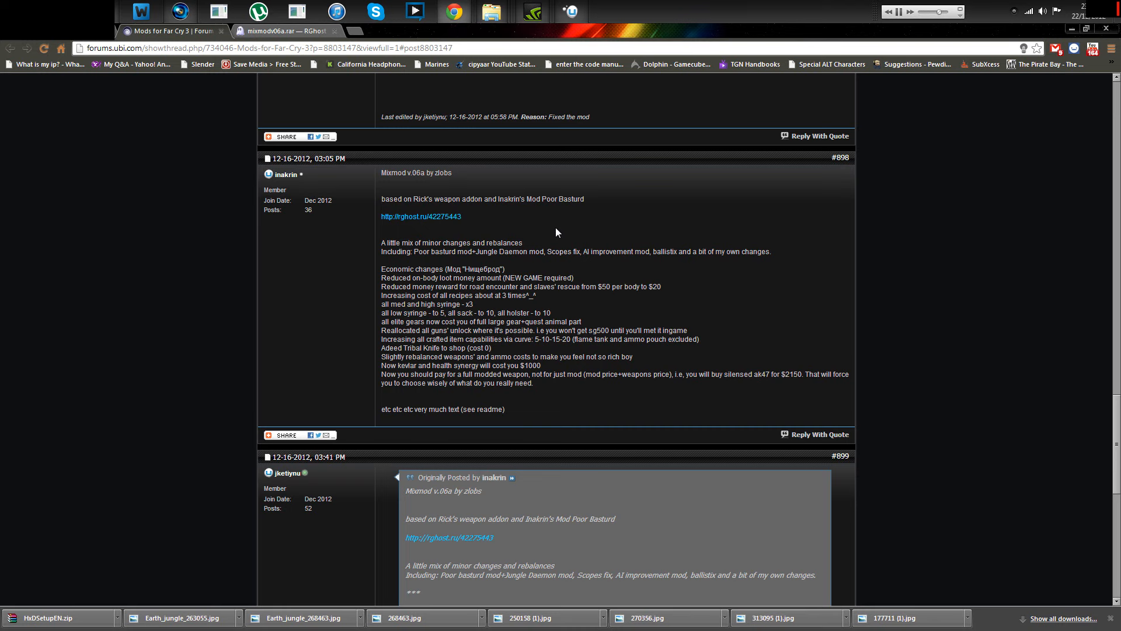
pyautogui.moveTo(533, 249)
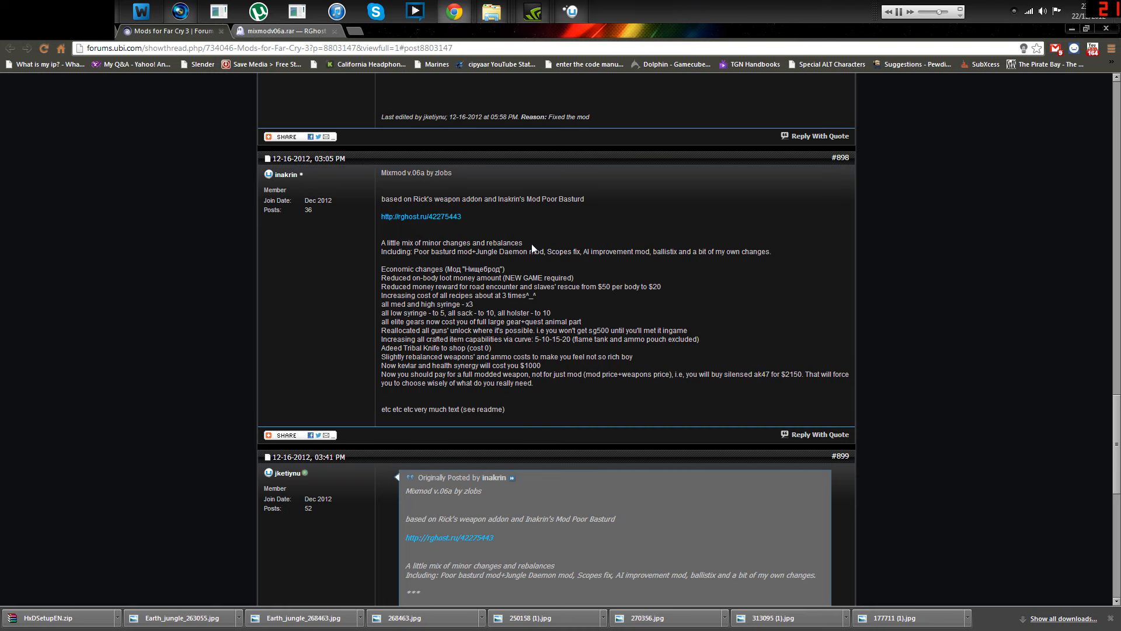
pyautogui.moveTo(221, 32)
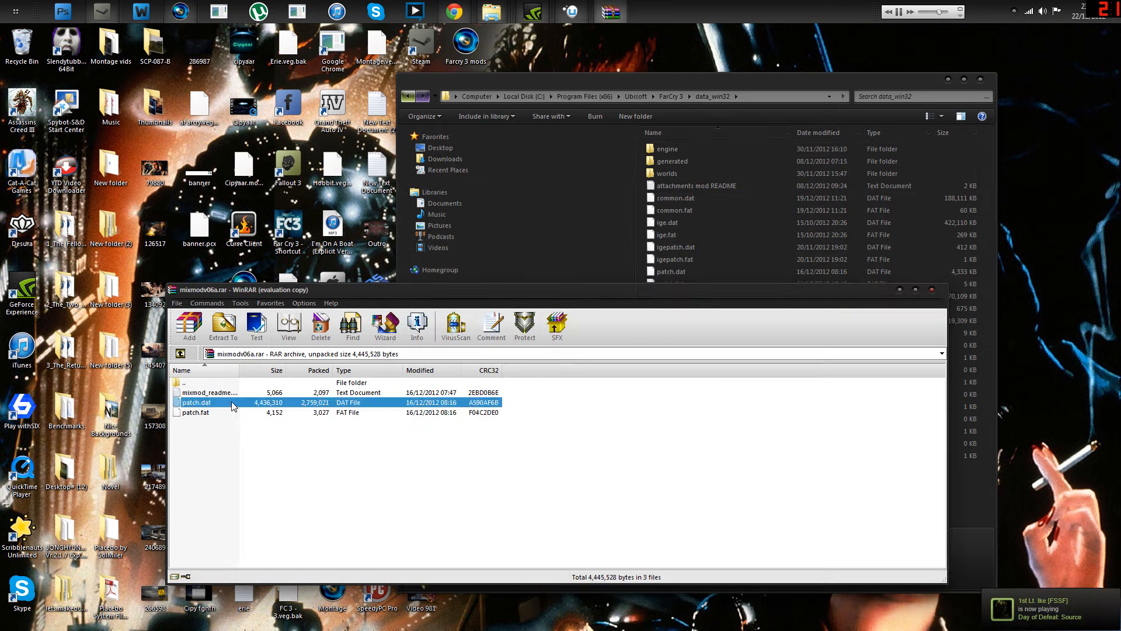
# Select patch.dat in mixmodv06a.rar for extraction into FarCry 3\data_win32.
pyautogui.click(194, 412)
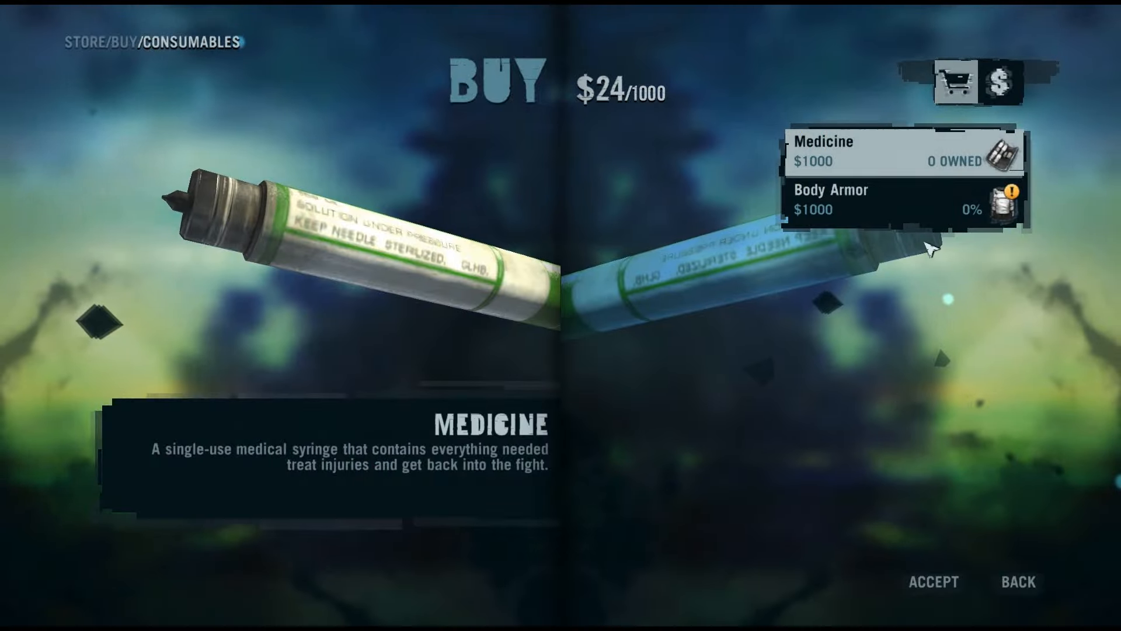
# Browse Consumables, Maps and Melee Weapons to show Mixmod's $1000 prices.
pyautogui.click(858, 208)
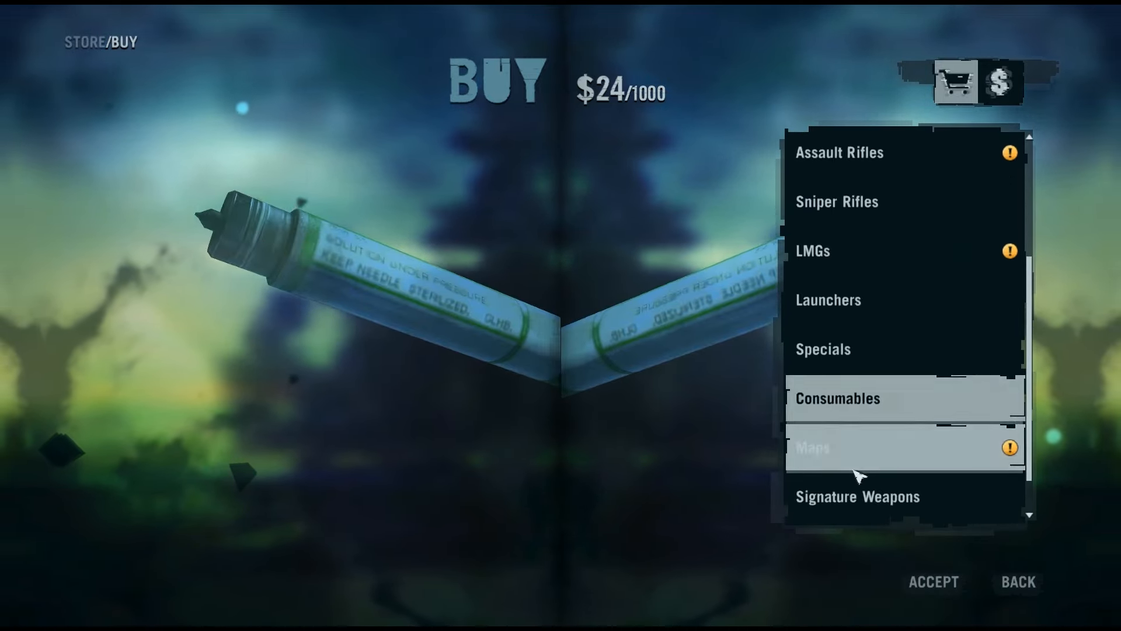
pyautogui.click(858, 449)
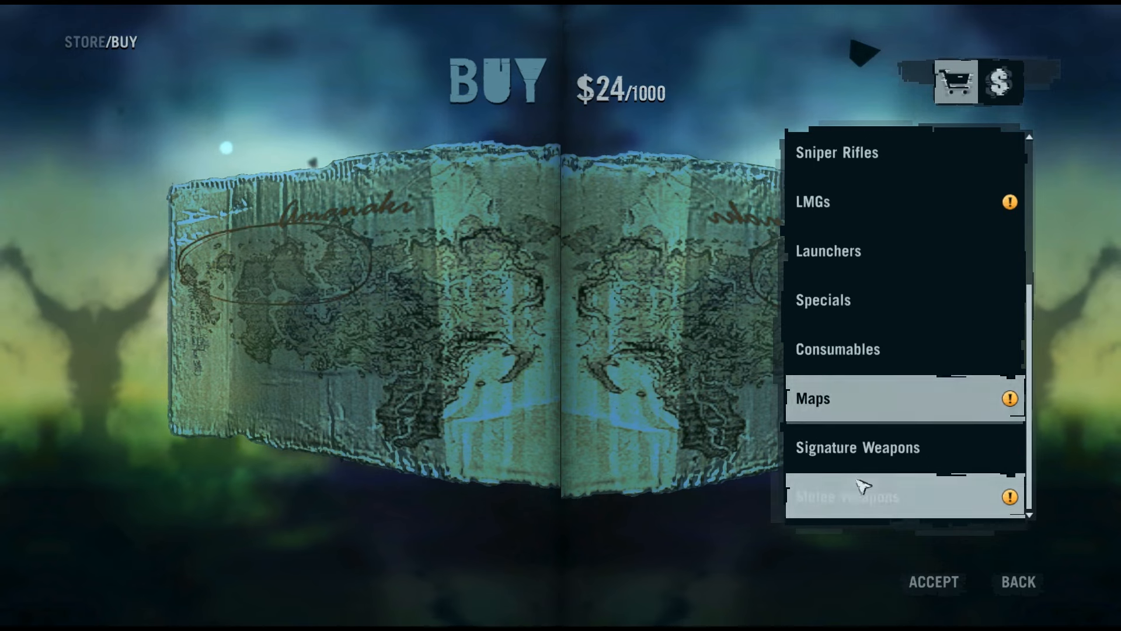
pyautogui.click(848, 496)
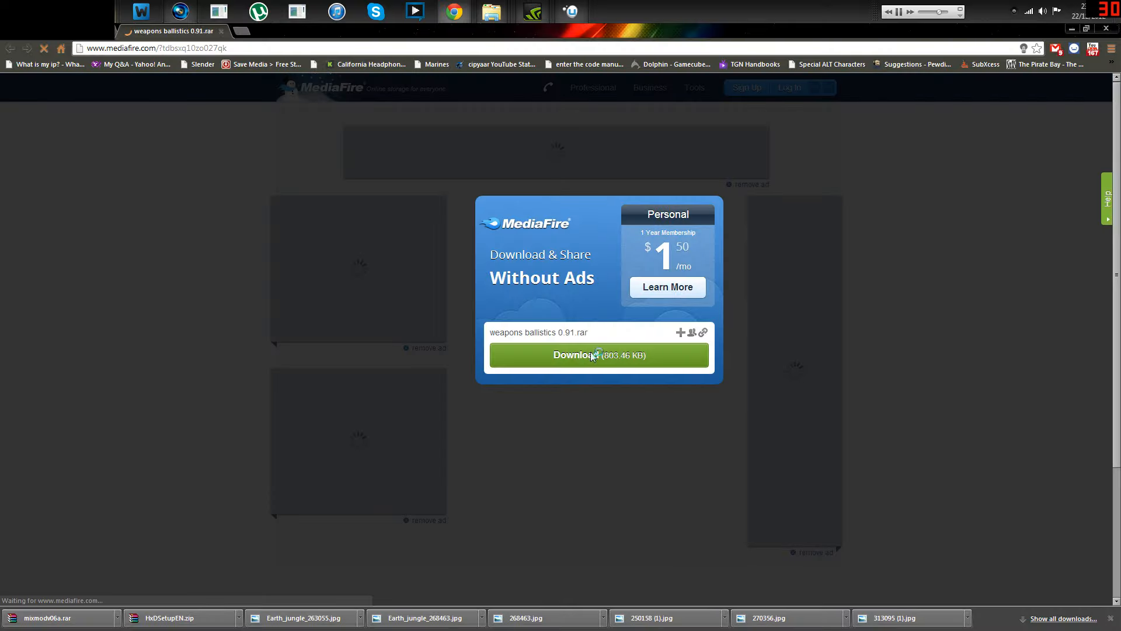
# Start the MediaFire download of weapons ballistics 0.91.rar.
pyautogui.click(599, 356)
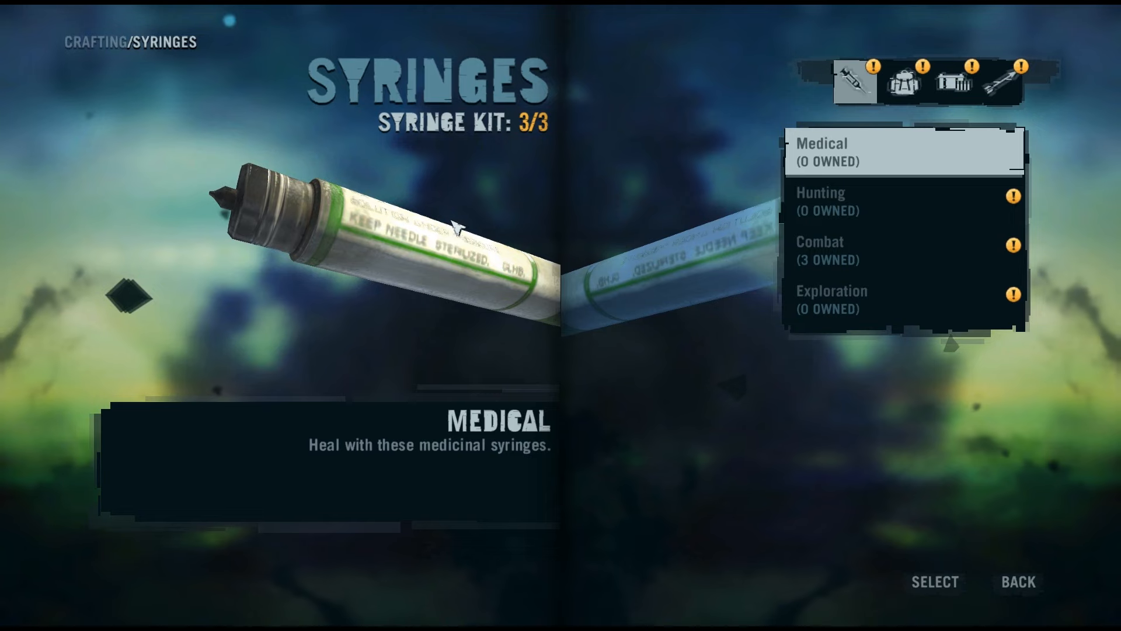
# Show the Rugged Rucksack recipe under Loot Rucksacks needing 10 Komodo Dragon Skins.
pyautogui.click(904, 82)
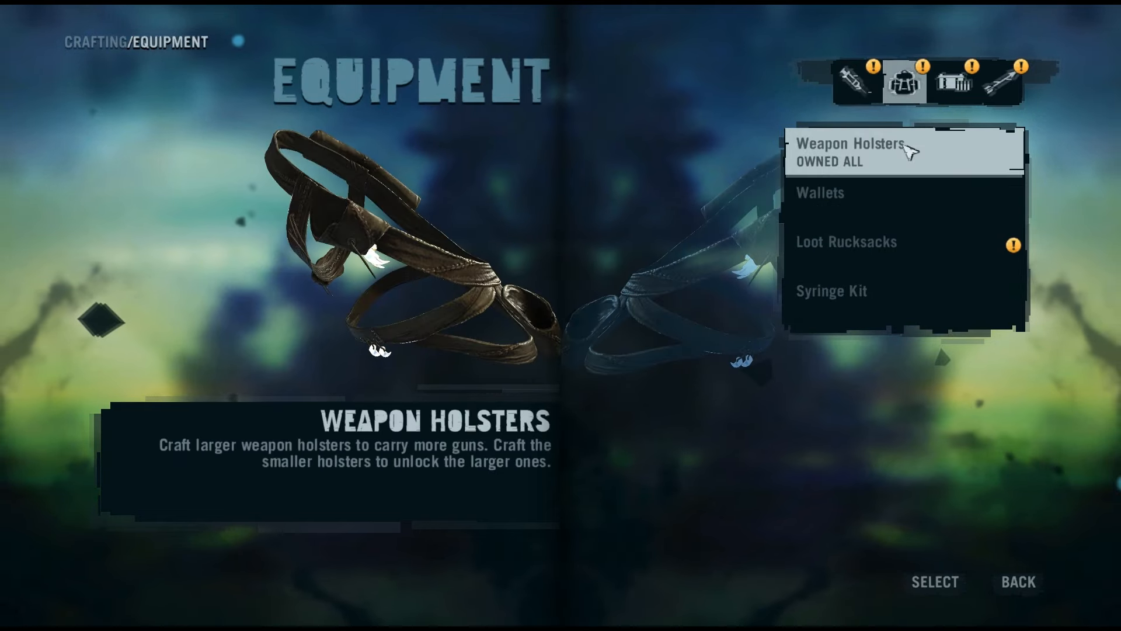
pyautogui.click(848, 241)
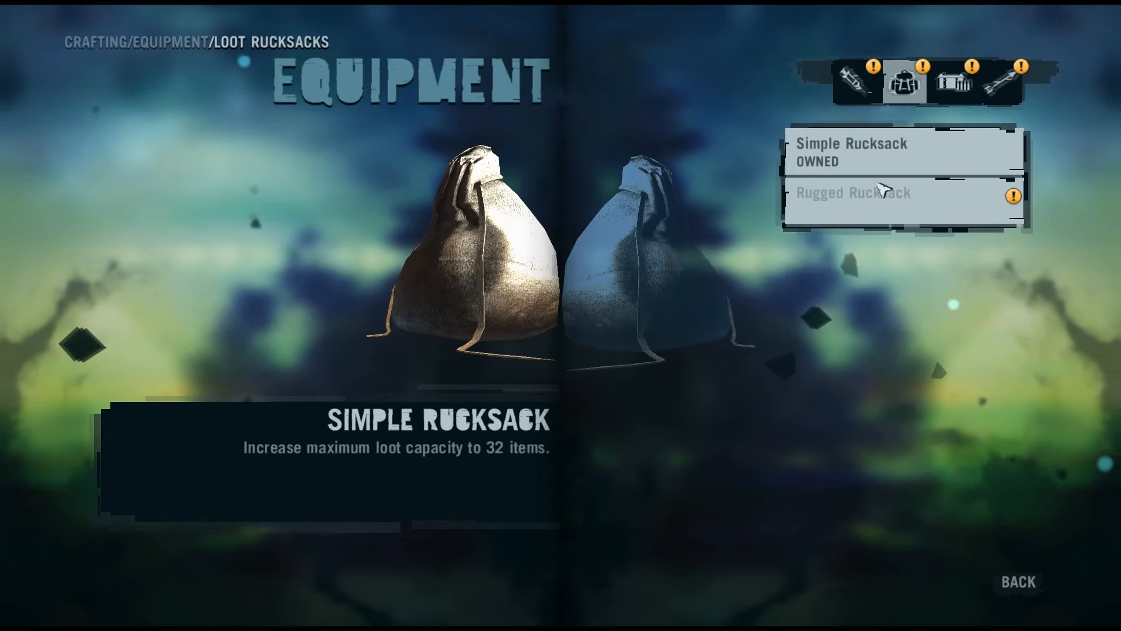
pyautogui.click(897, 194)
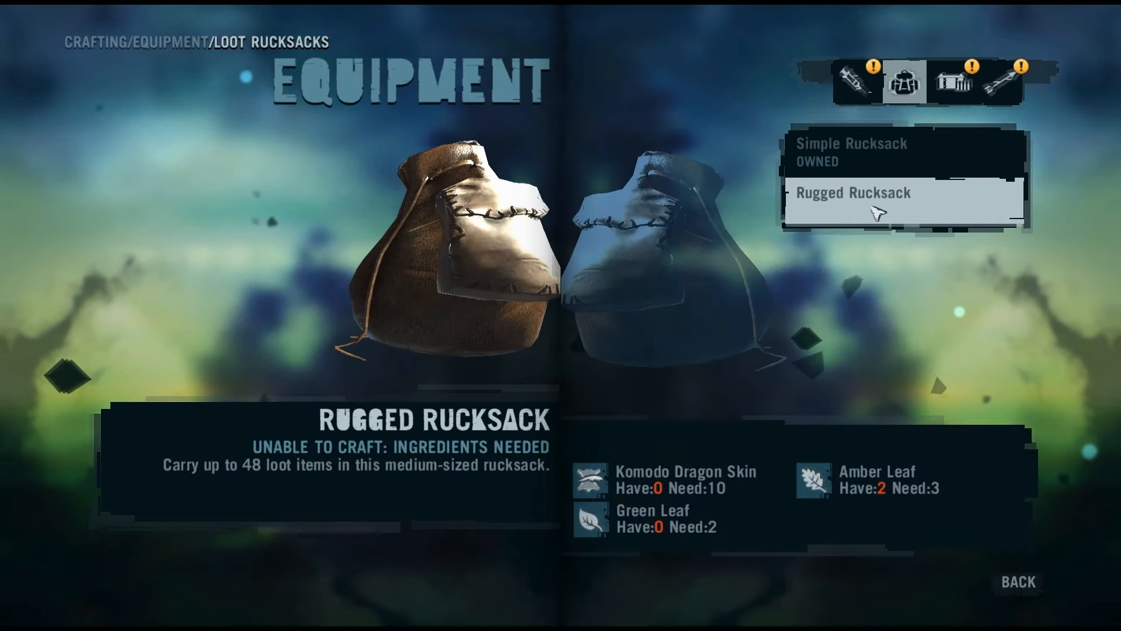
pyautogui.click(952, 82)
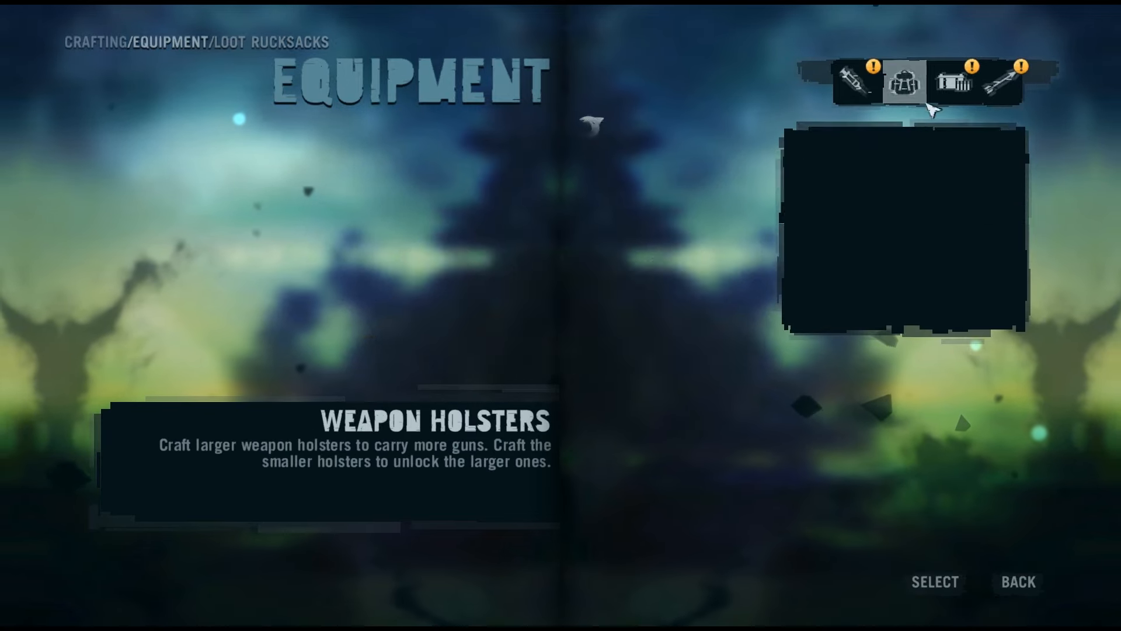
# Show the Special Arrows recipes, with the Explosive Arrow lacking grenade, feathers and green leaf.
pyautogui.click(961, 83)
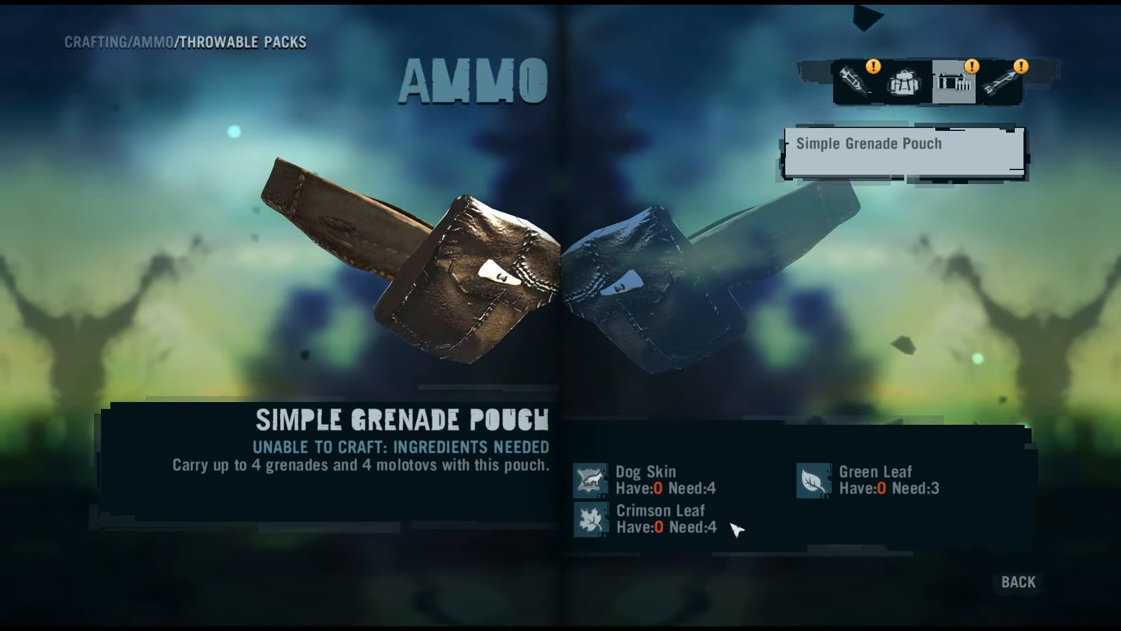
pyautogui.click(1004, 83)
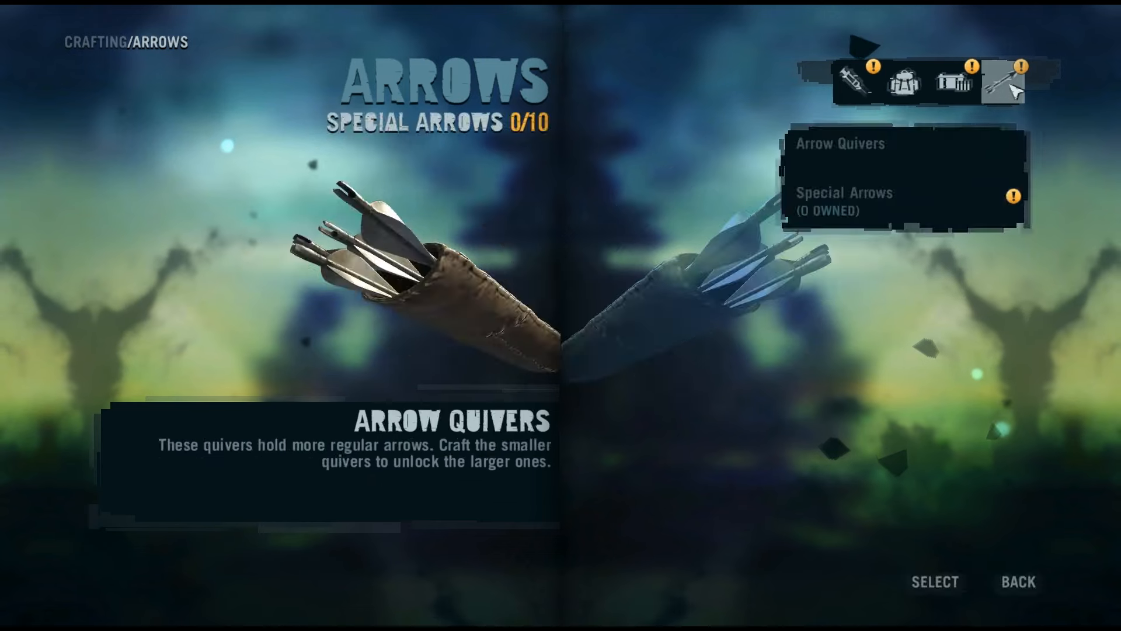
pyautogui.click(844, 201)
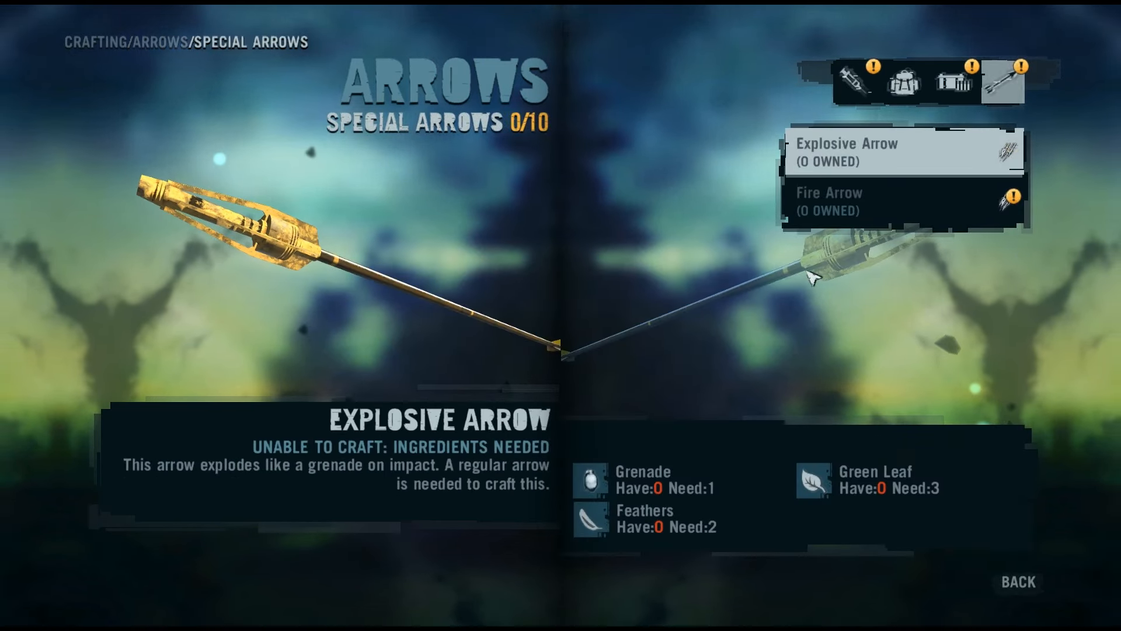